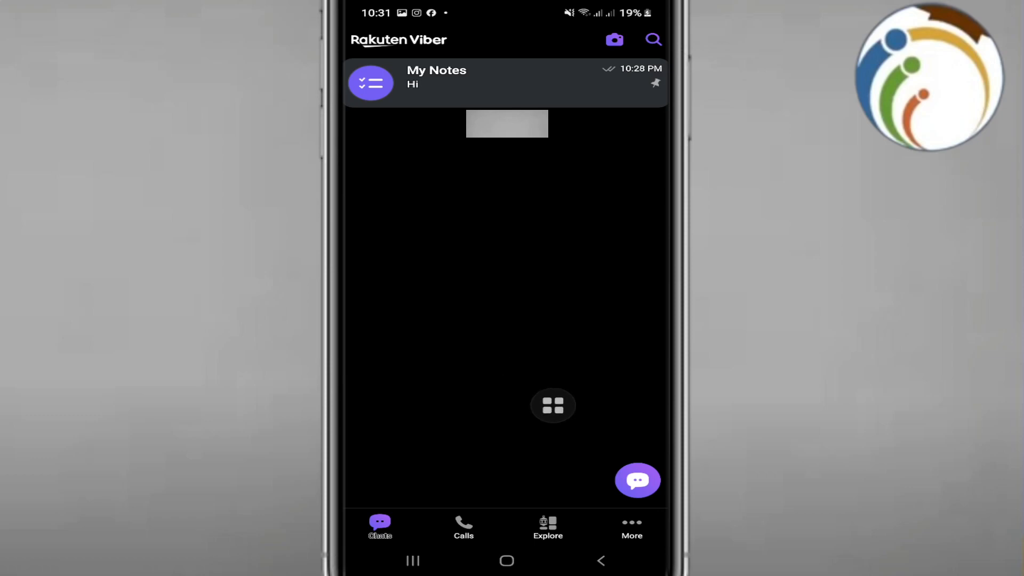
# Step: Open Viber's More tab to reach Settings, My Notes and Add contact
pyautogui.click(631, 526)
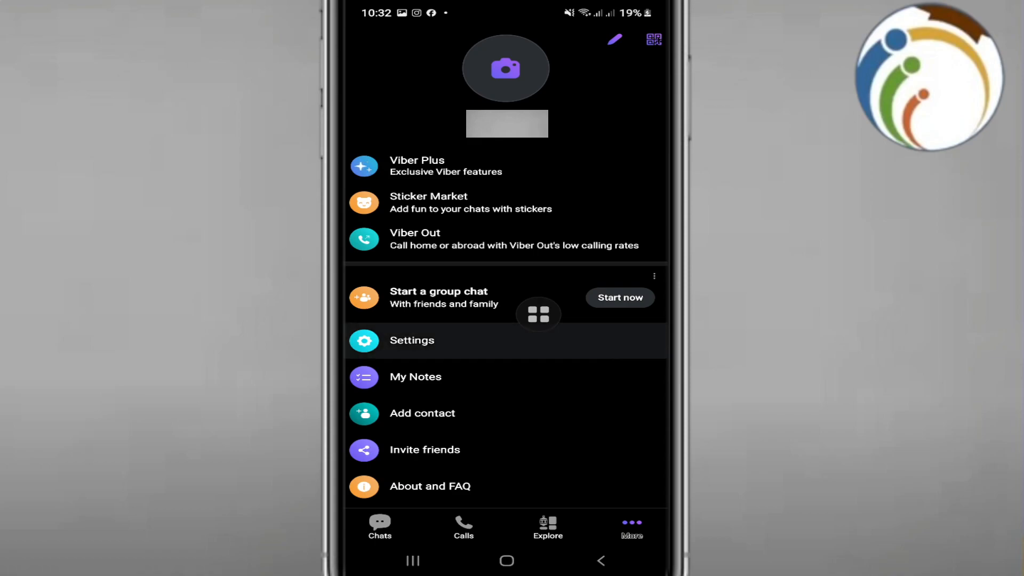
# Step: Open Viber Settings from the More menu, backing out once and reopening it
pyautogui.click(411, 341)
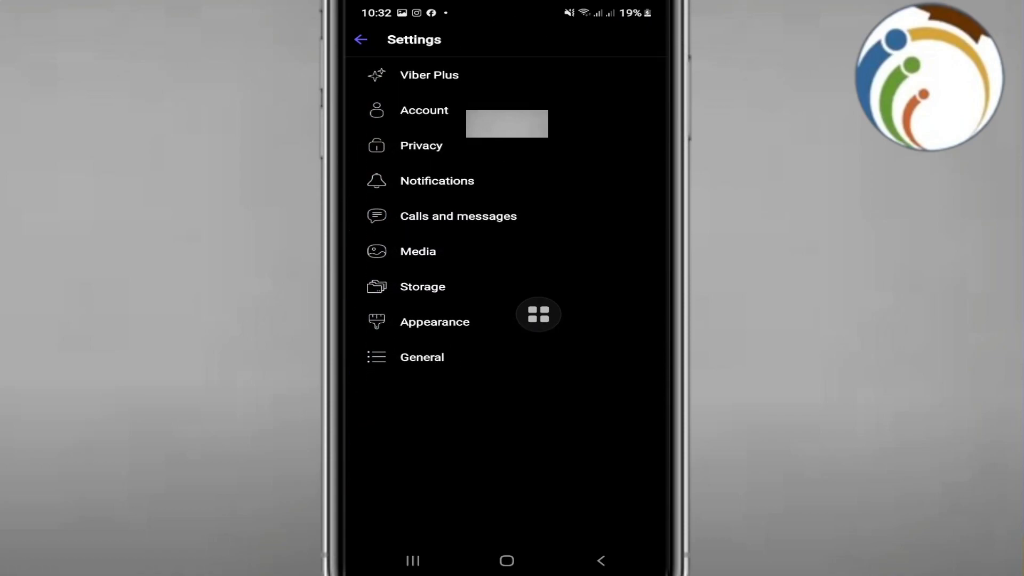
pyautogui.click(360, 39)
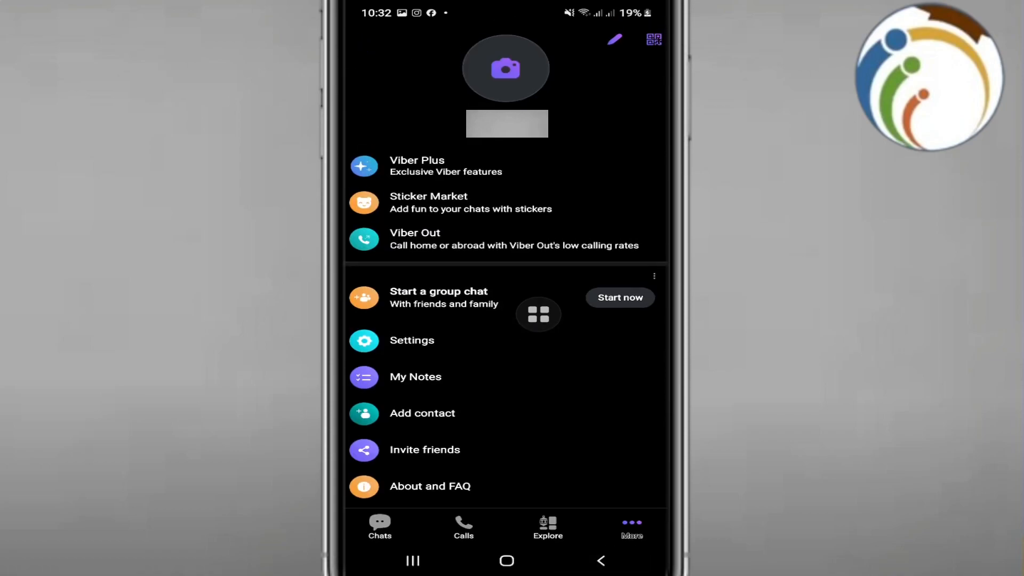
pyautogui.click(411, 340)
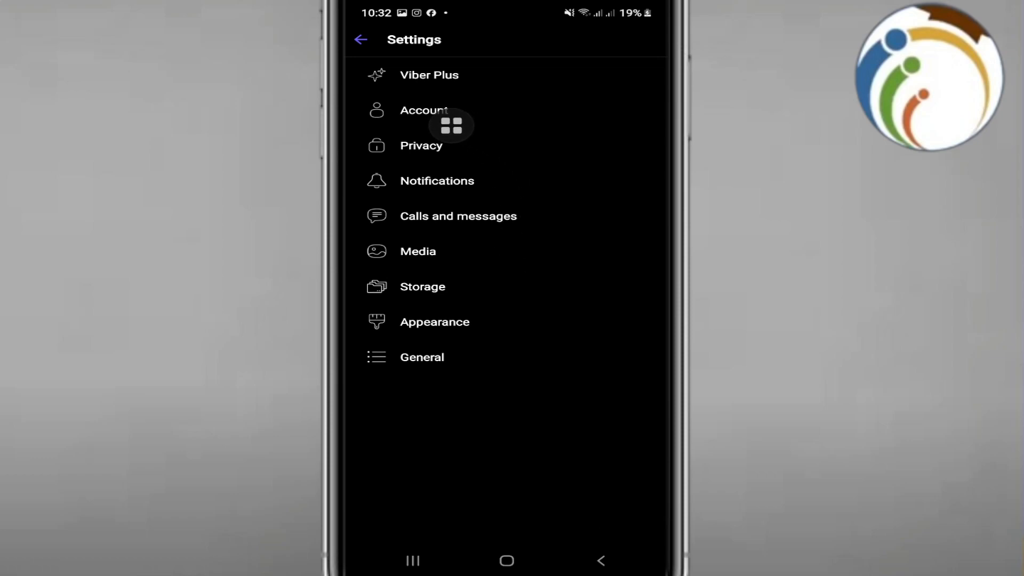
pyautogui.moveTo(535, 119)
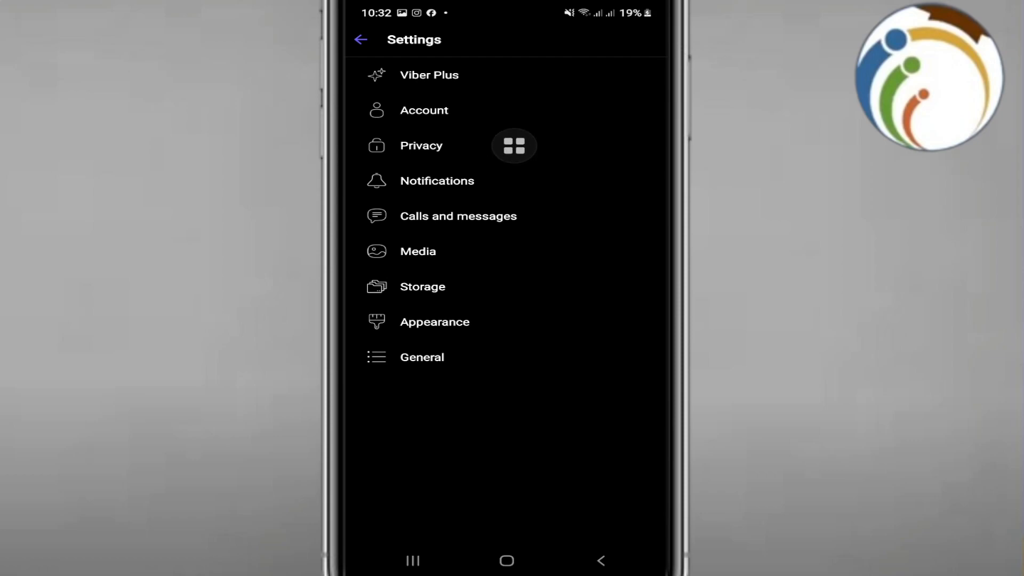
pyautogui.moveTo(416, 291)
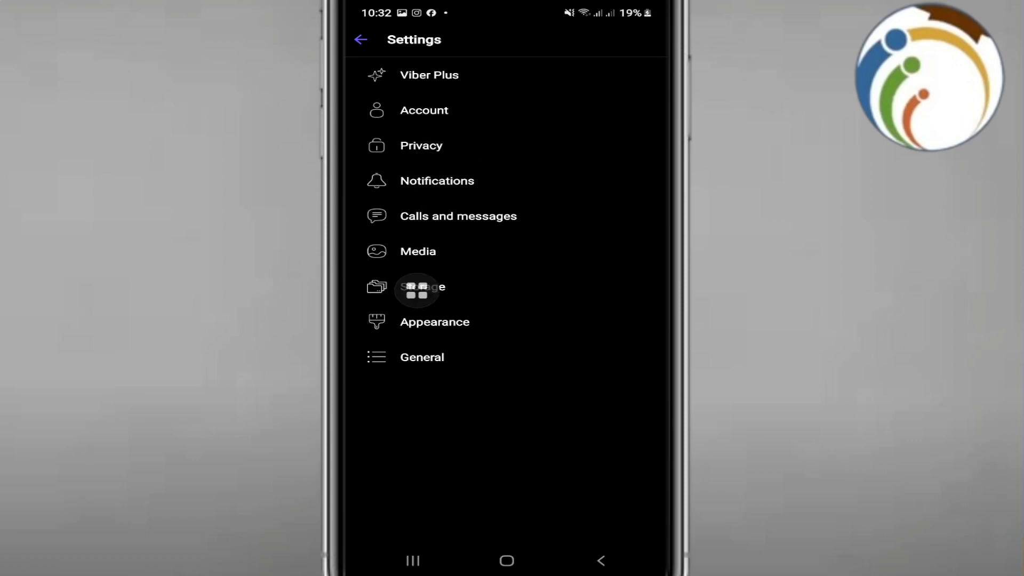
# Step: Open the Privacy category in Viber Settings
pyautogui.click(421, 145)
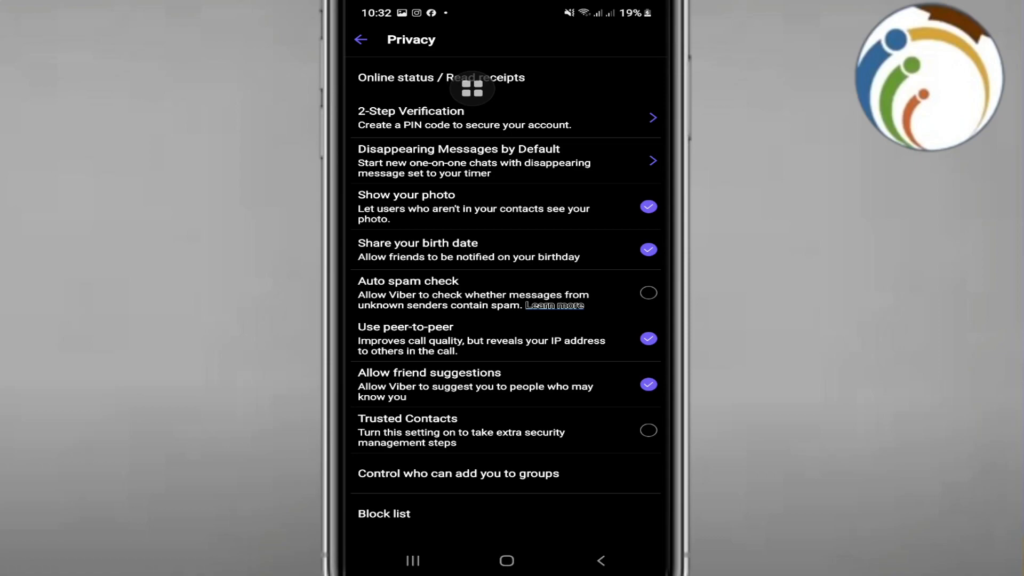
# Step: Set Online status to OFF under Online status / Read receipts, keeping read receipts ON
pyautogui.click(442, 76)
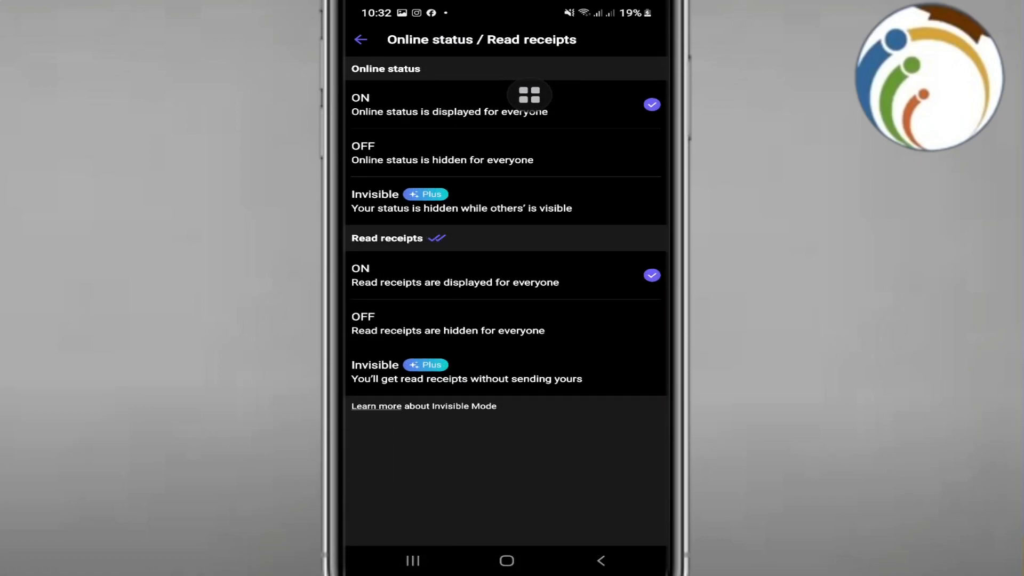
pyautogui.moveTo(641, 98)
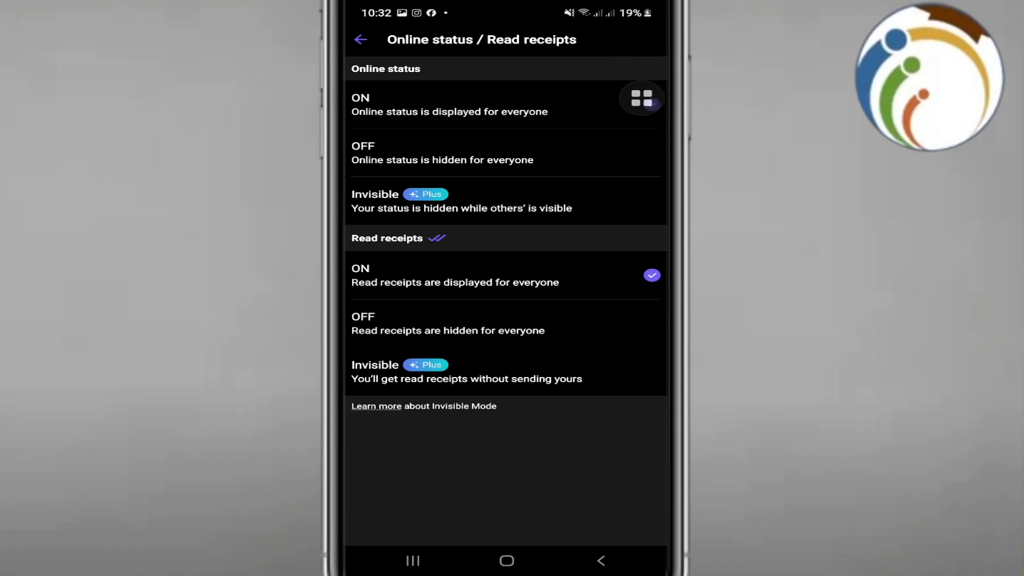
pyautogui.click(506, 104)
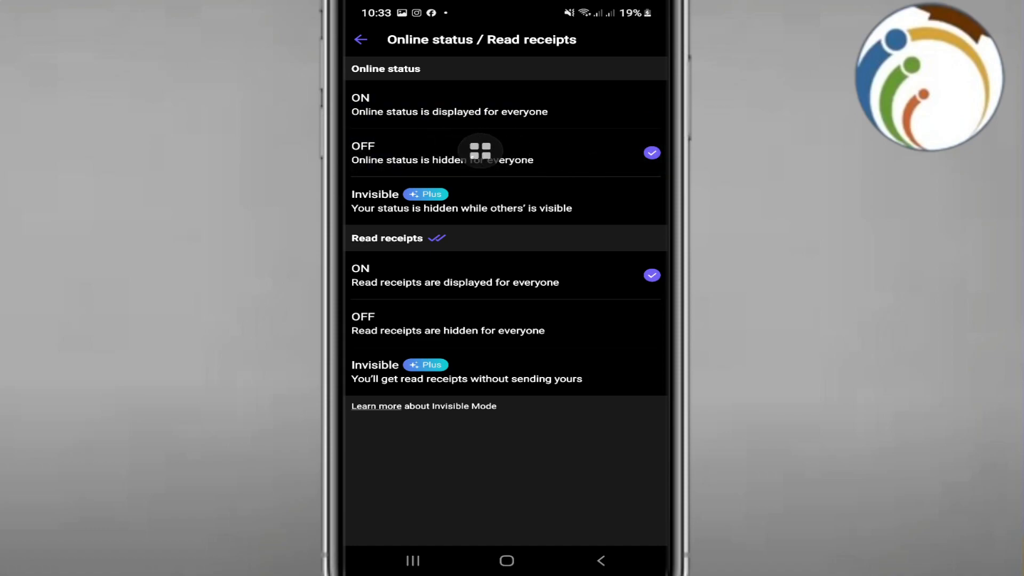
pyautogui.moveTo(515, 214)
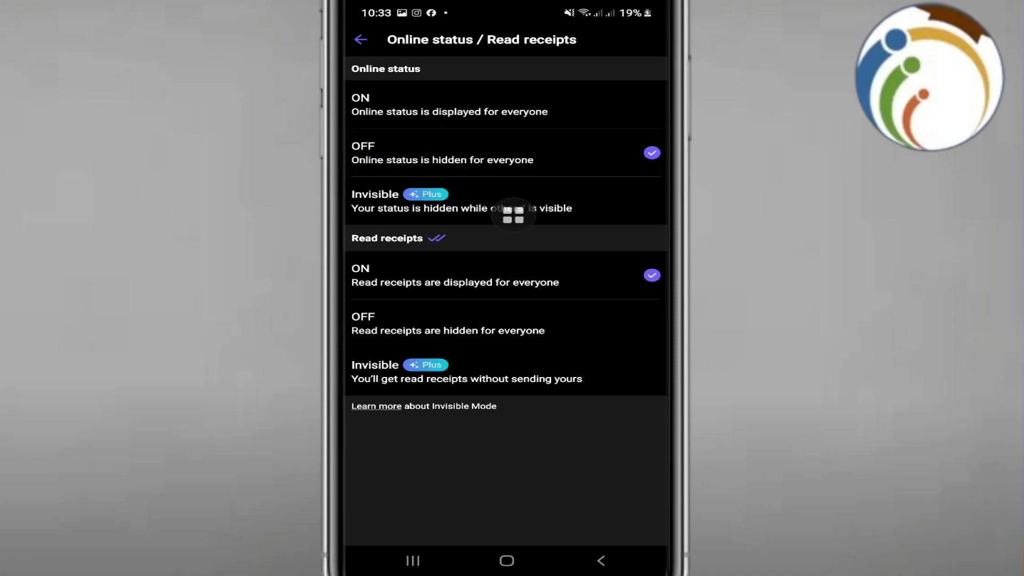